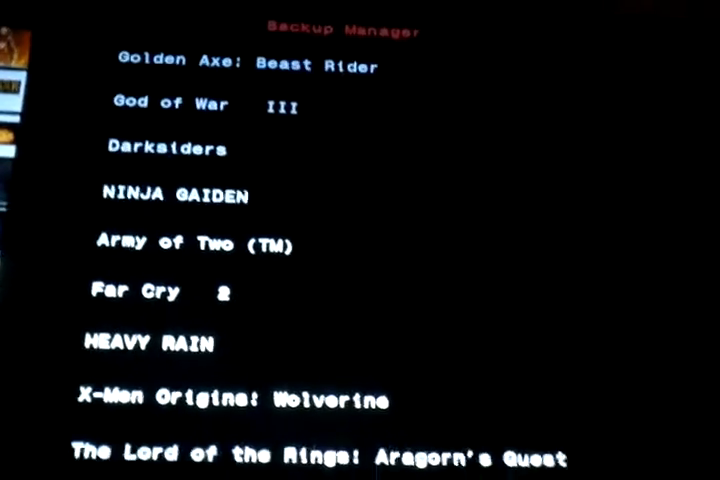
scroll("down", 3)
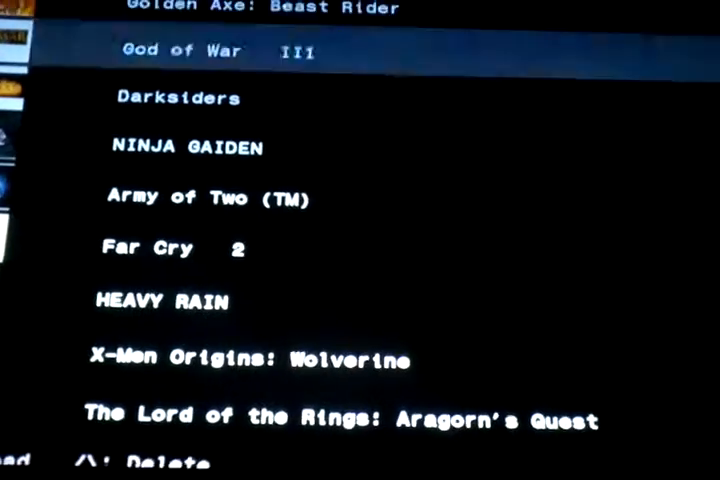
scroll("down", 3)
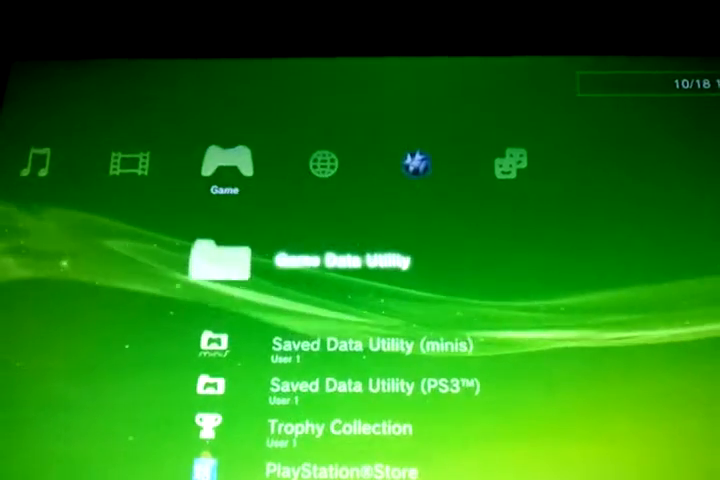
scroll("down", 3)
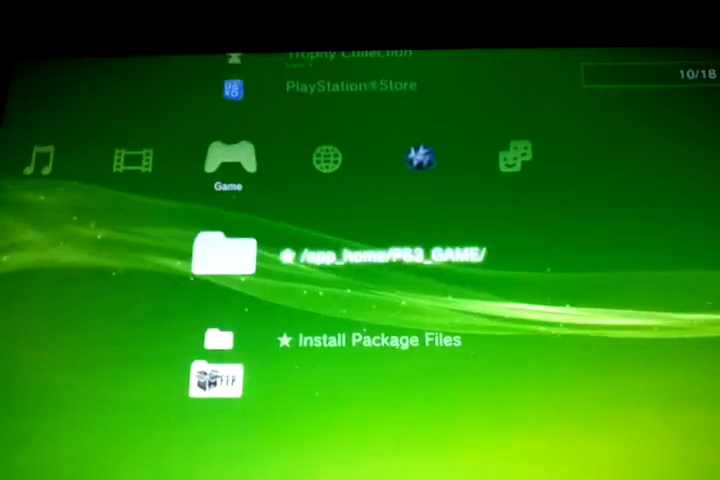